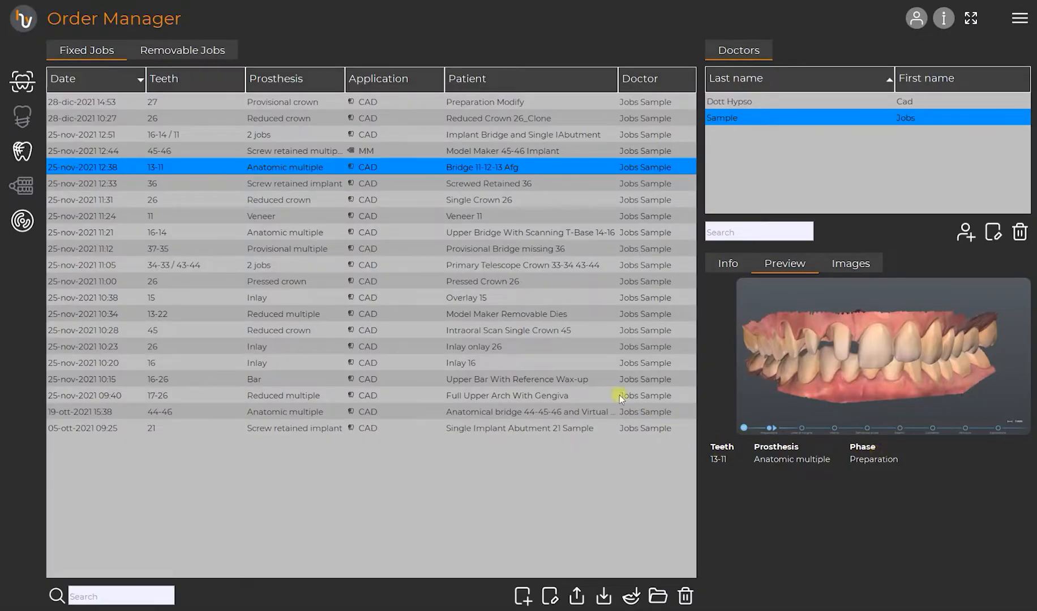
mouse_move(431, 157)
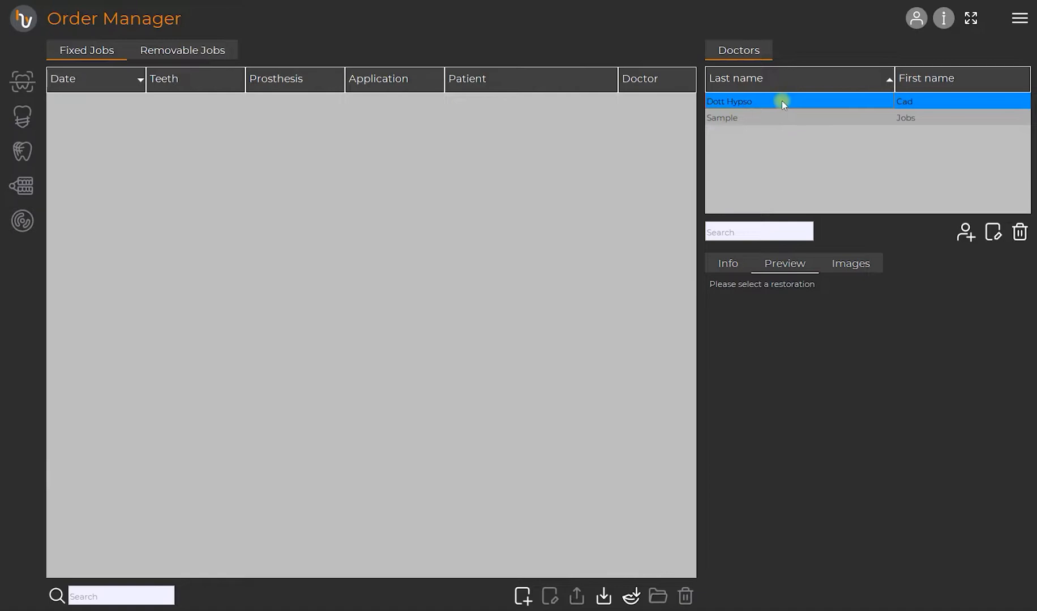
mouse_move(278, 100)
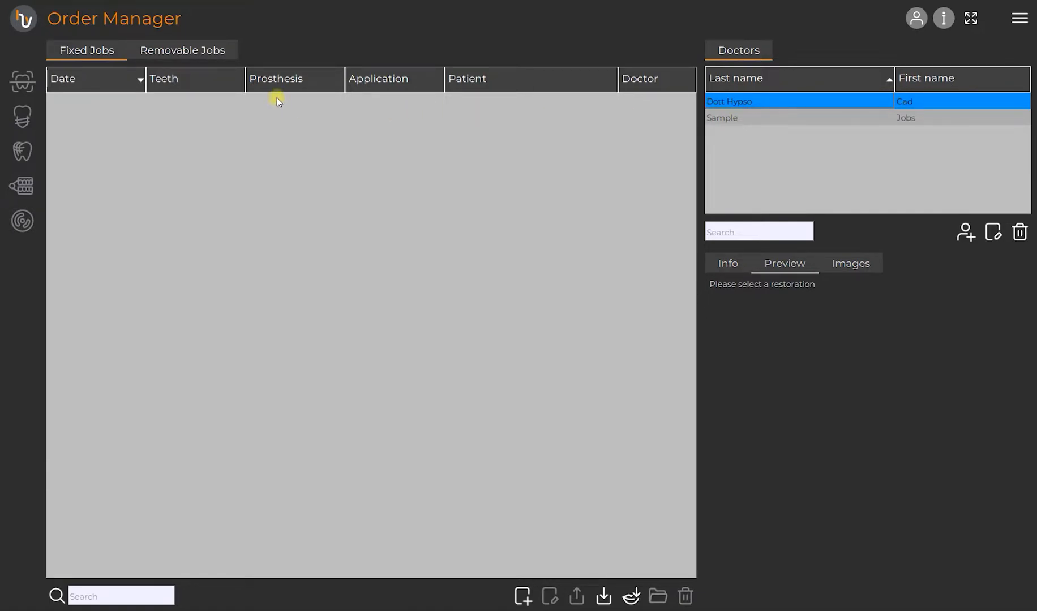
mouse_move(134, 55)
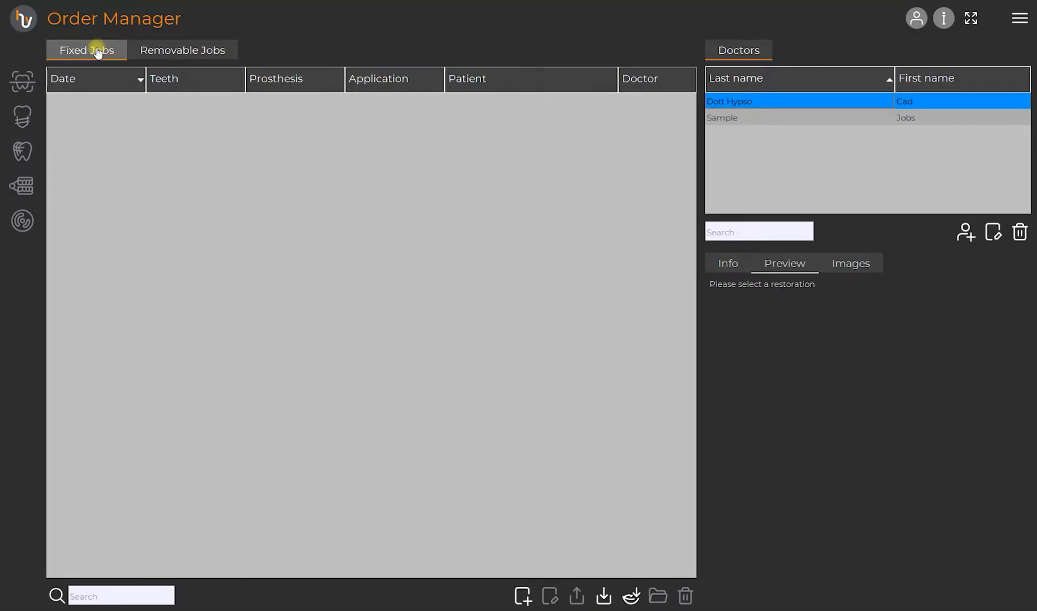
mouse_move(513, 571)
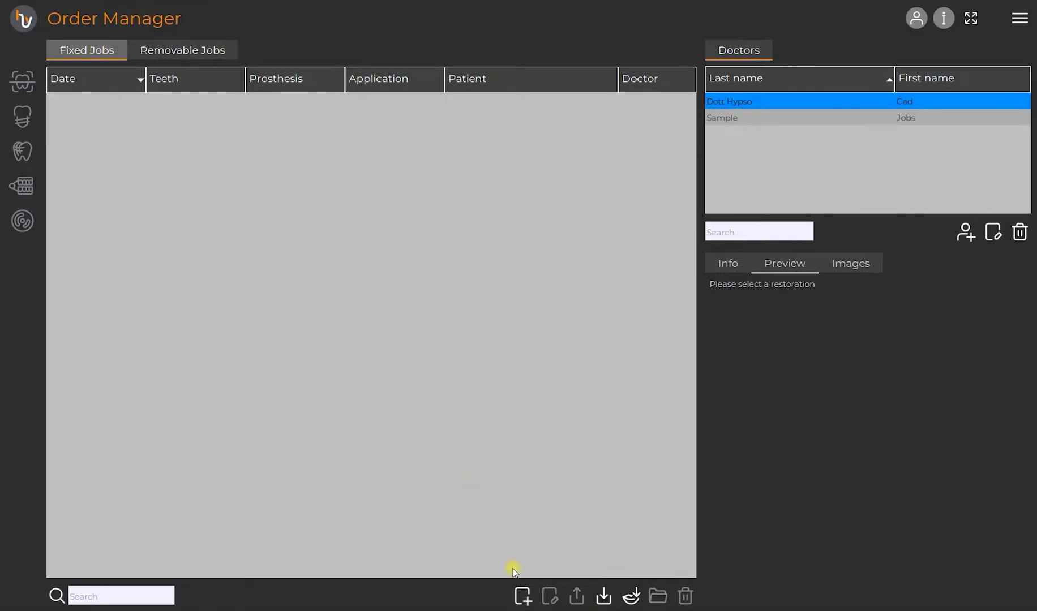
Start a new job and enter the patient's first name 'Mario'.
click(522, 597)
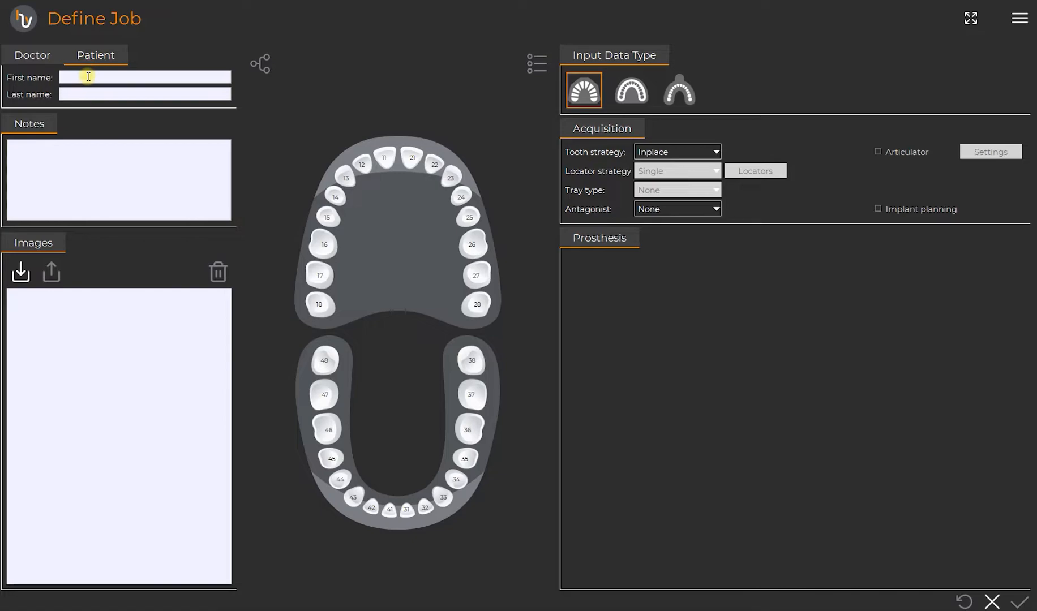
text(Mari)
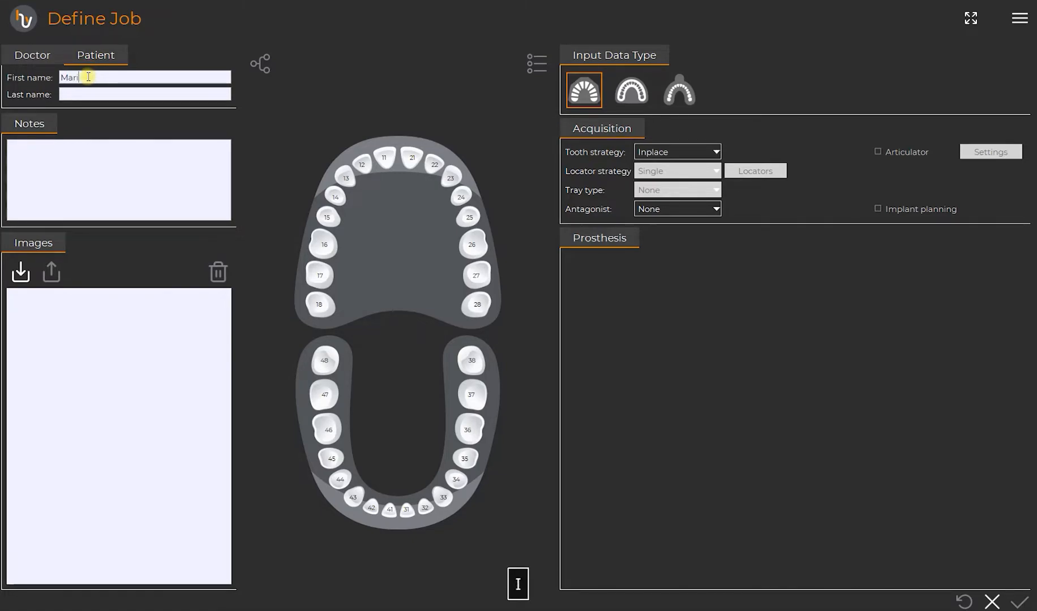
text(o)
click(145, 94)
text(Rossi)
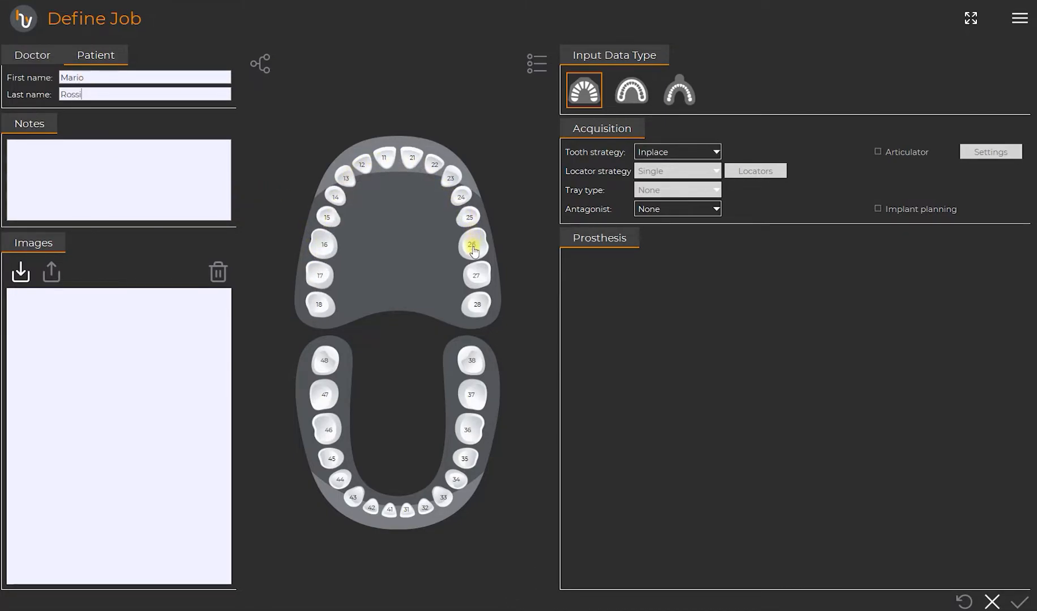
Assign tooth 26 a Crowns > Reduced restoration on the dental chart.
click(473, 245)
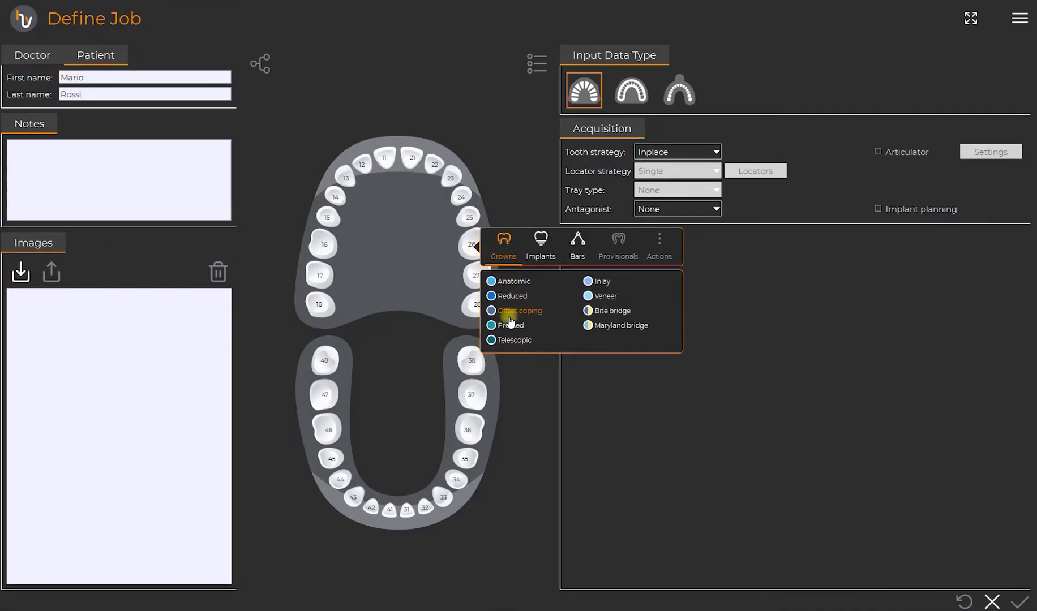
mouse_move(595, 291)
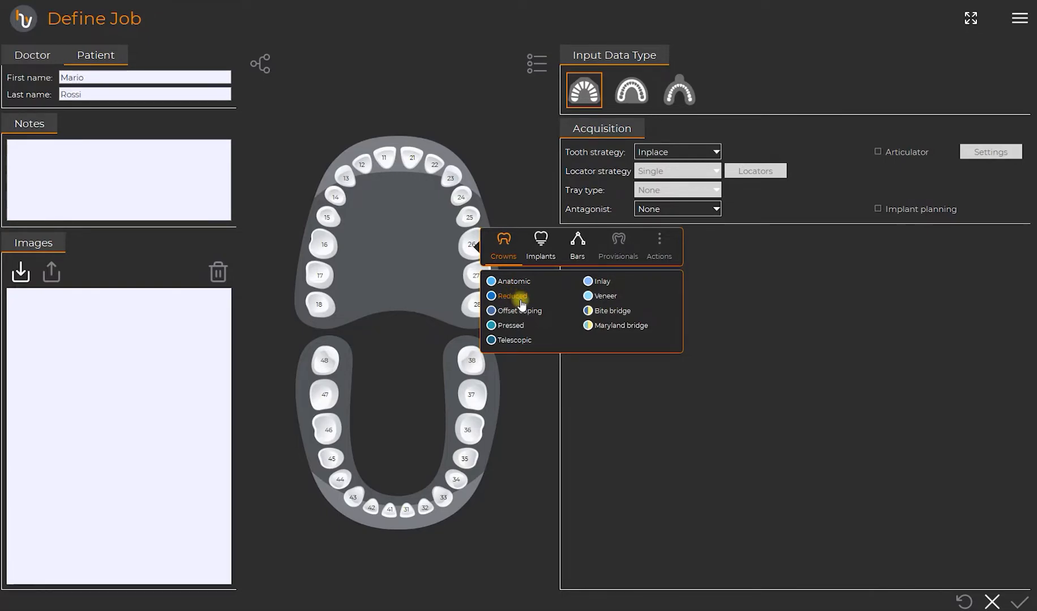
click(512, 296)
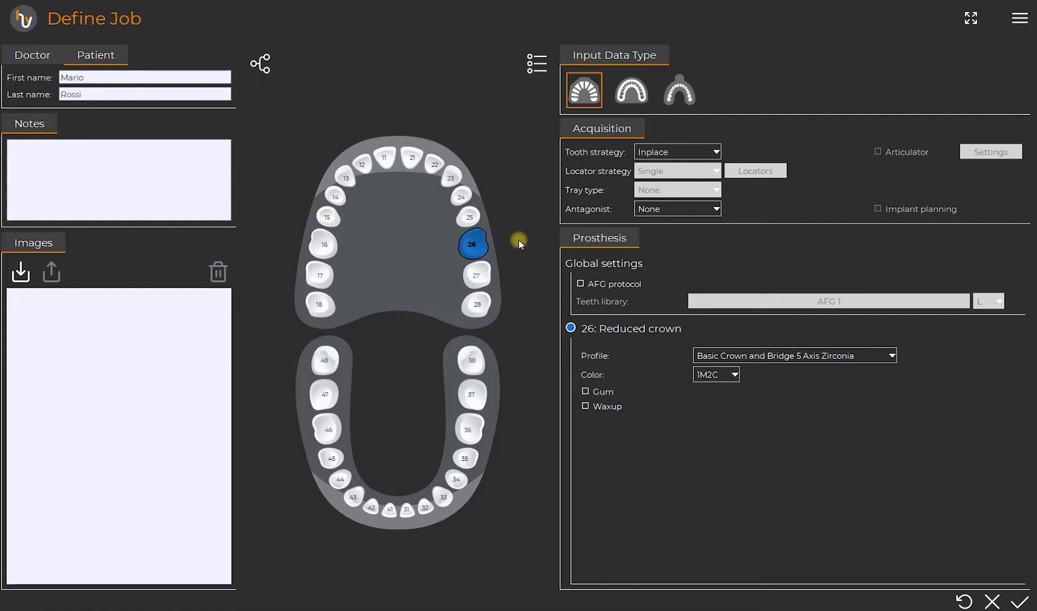
mouse_move(583, 89)
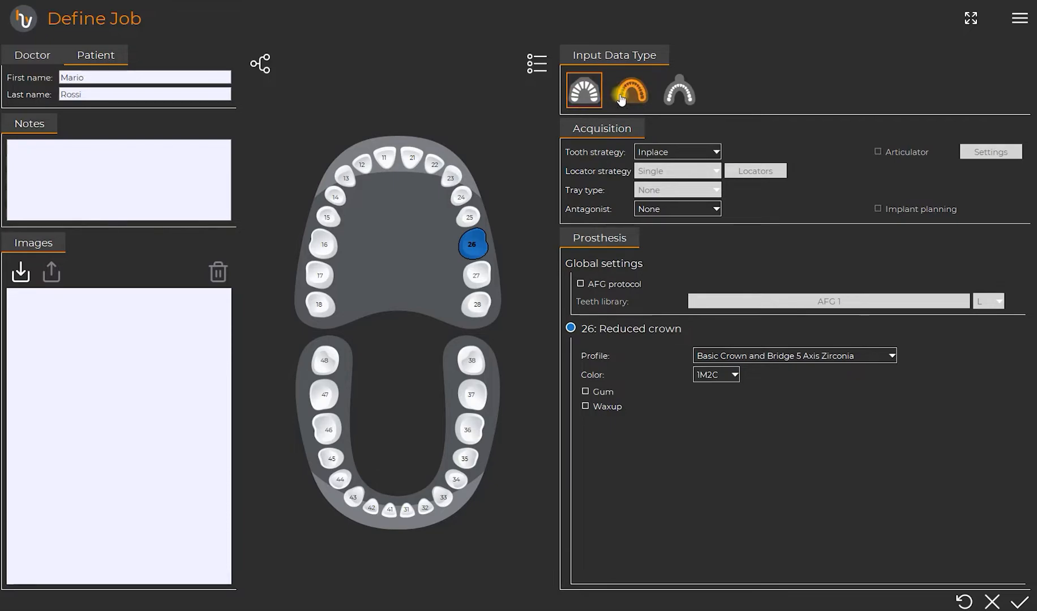
mouse_move(677, 92)
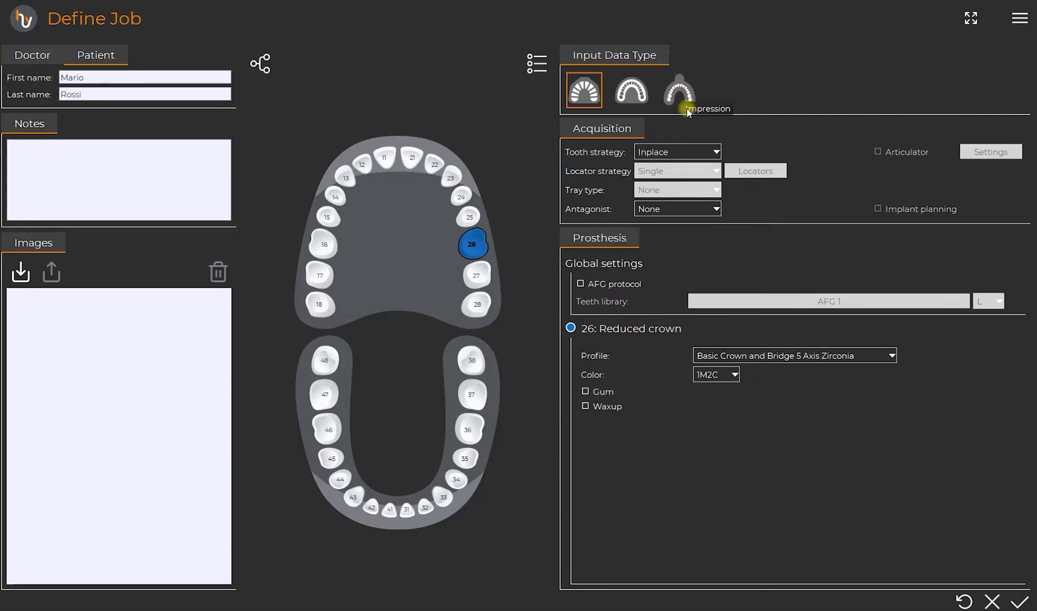
mouse_move(696, 211)
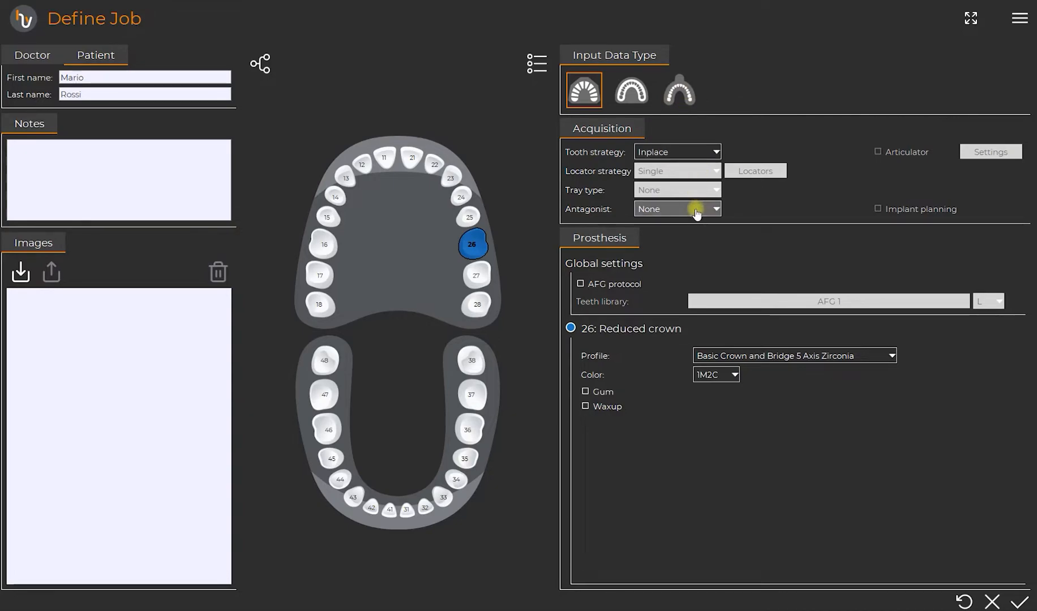
Set the antagonist for tooth 26 to Full dental arch.
click(677, 209)
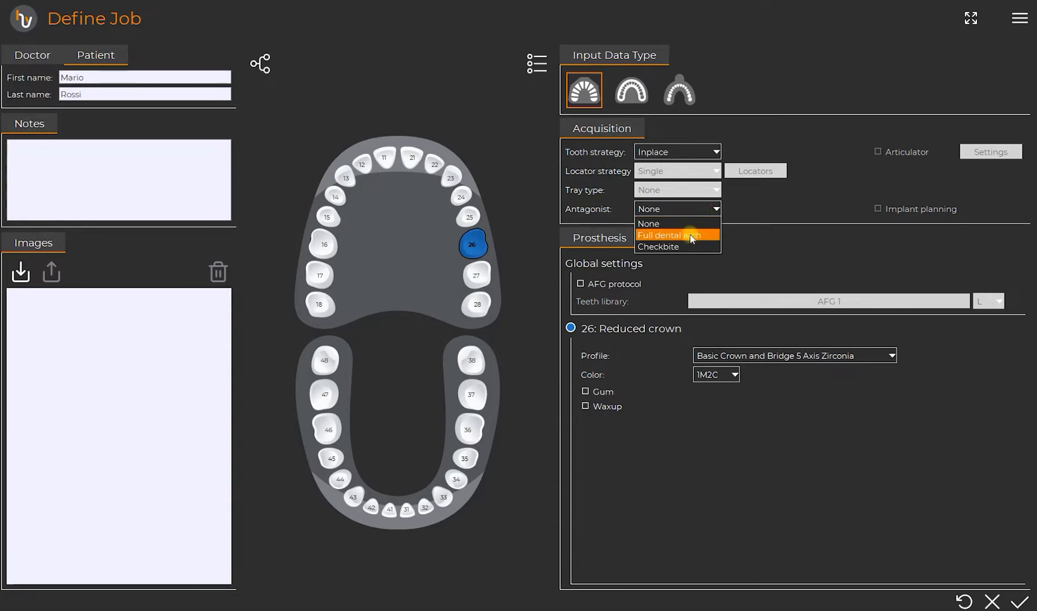
mouse_move(693, 241)
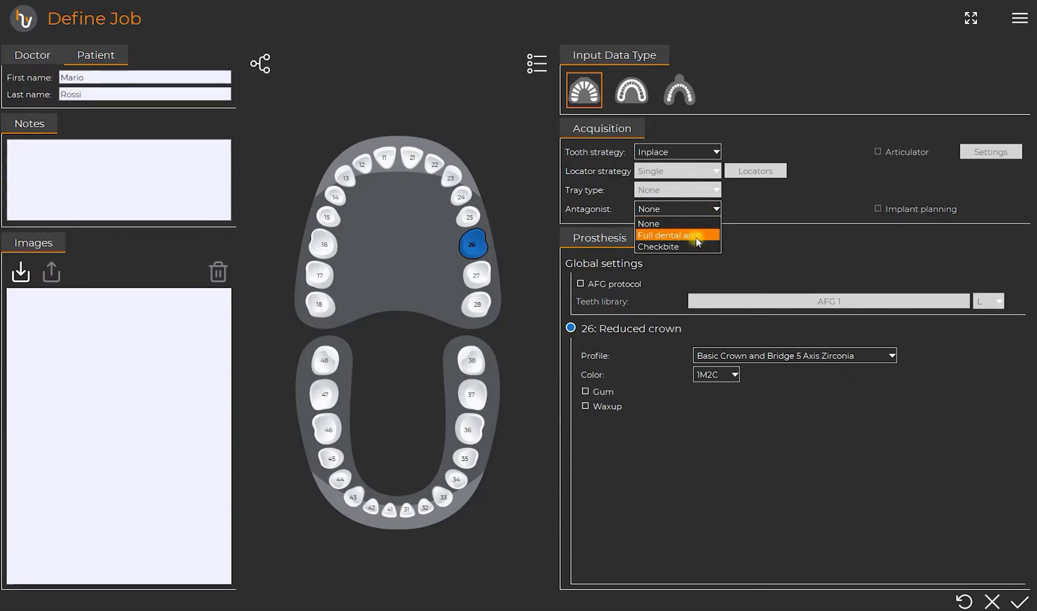
click(670, 235)
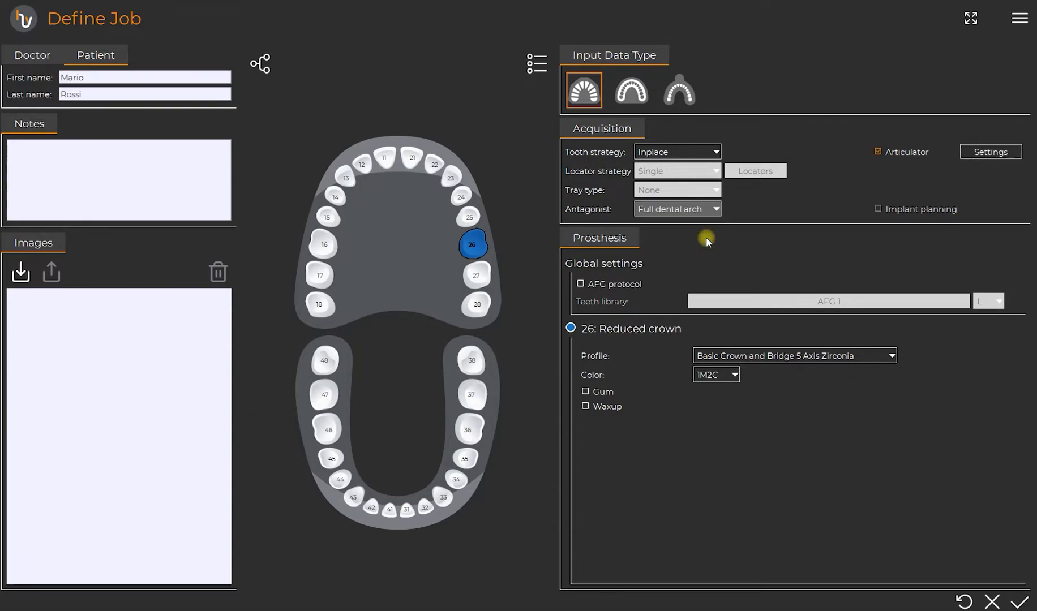
mouse_move(791, 199)
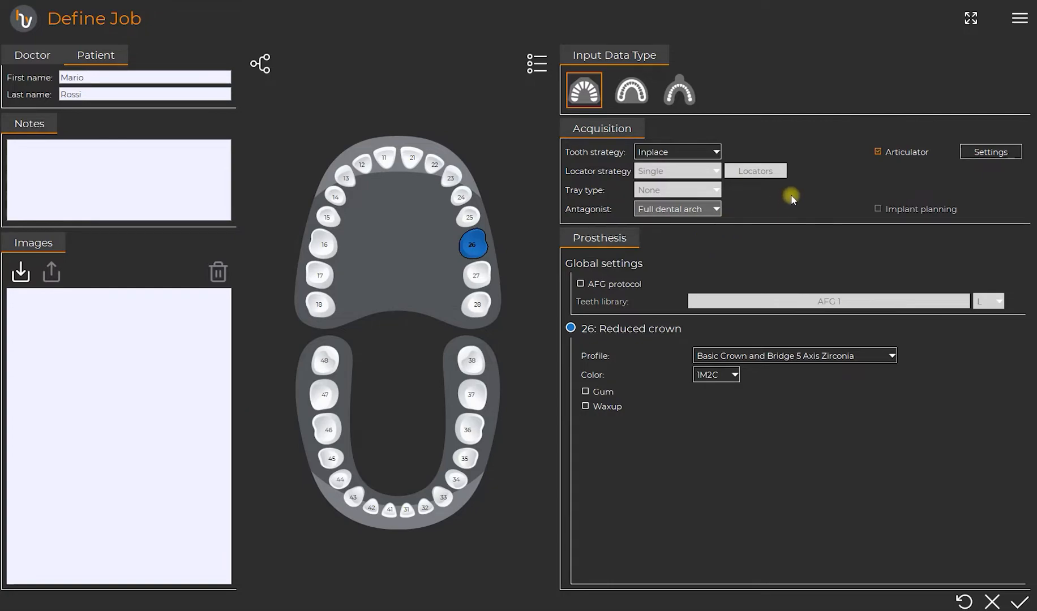
mouse_move(932, 141)
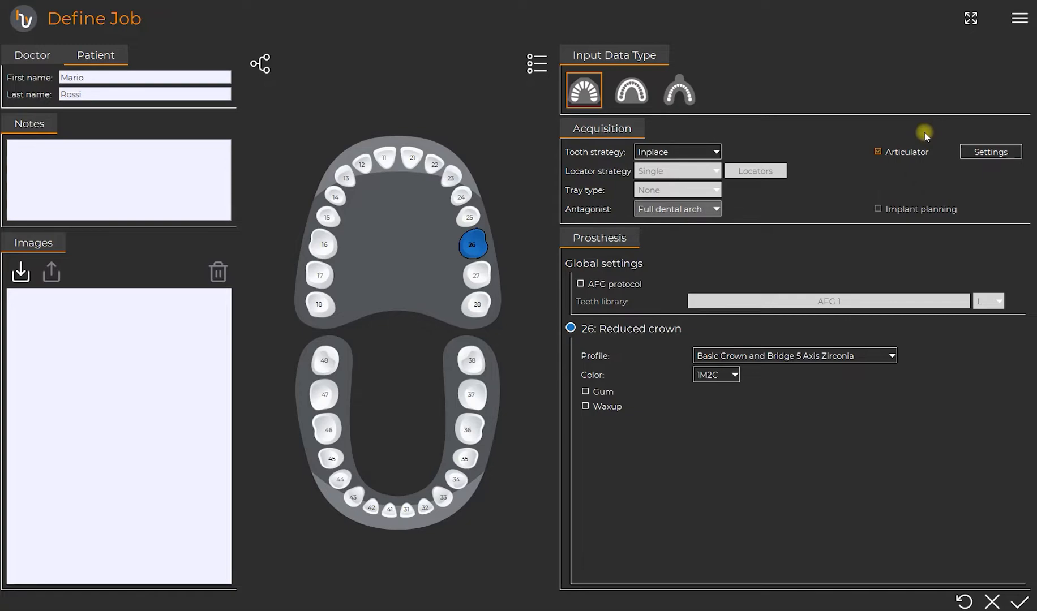
mouse_move(796, 242)
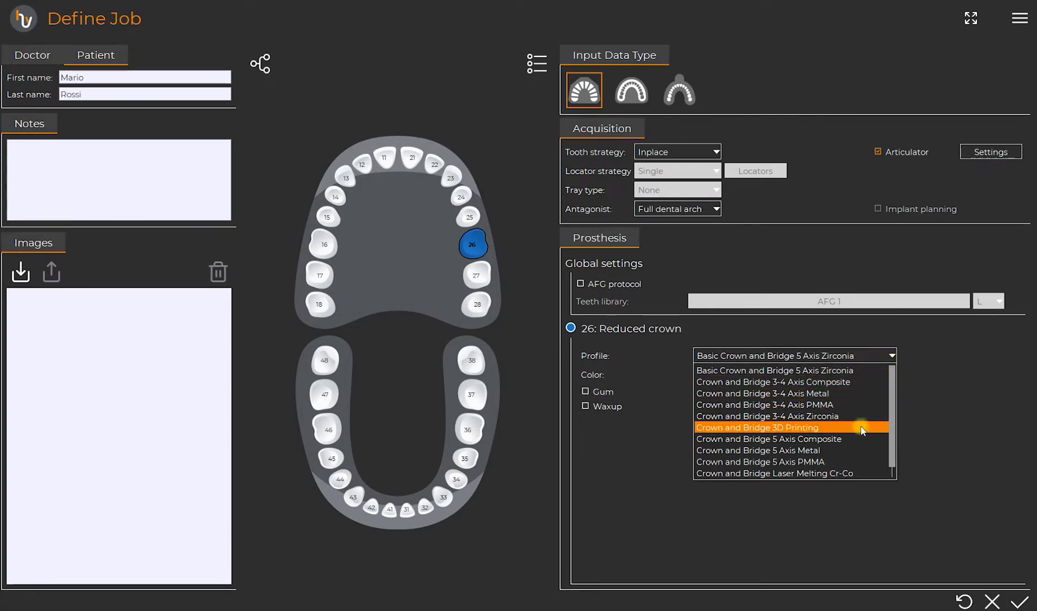
mouse_move(844, 393)
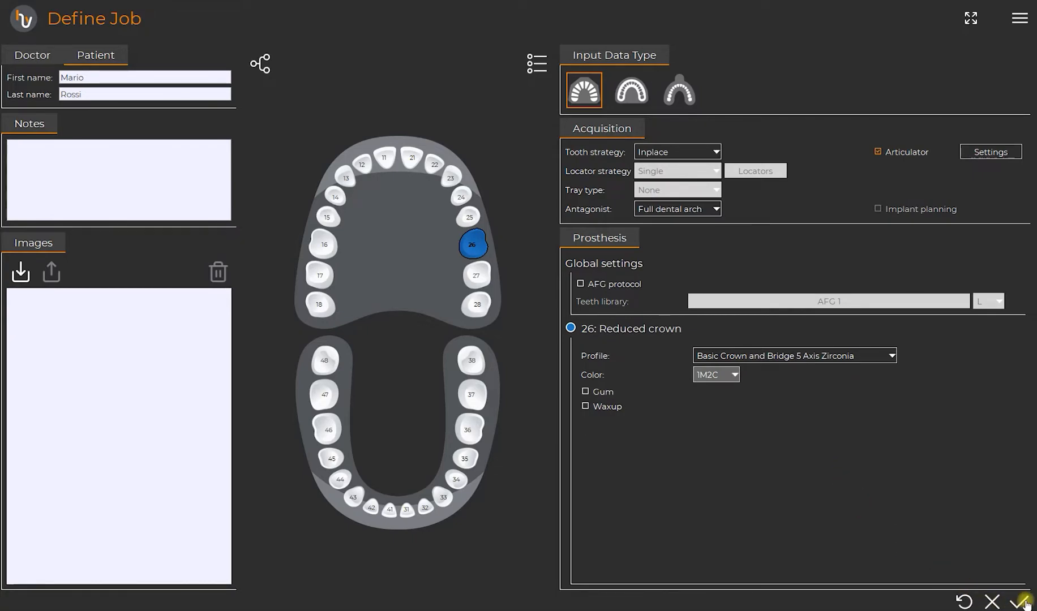
Confirm the job so it appears in Order Manager as a reduced crown on tooth 26.
click(1026, 602)
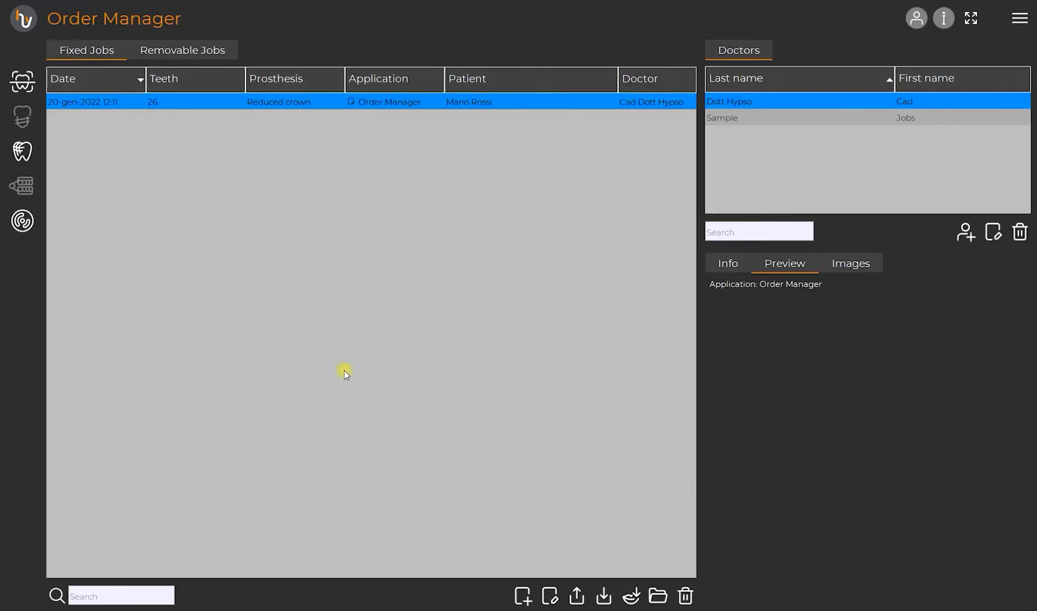
mouse_move(22, 151)
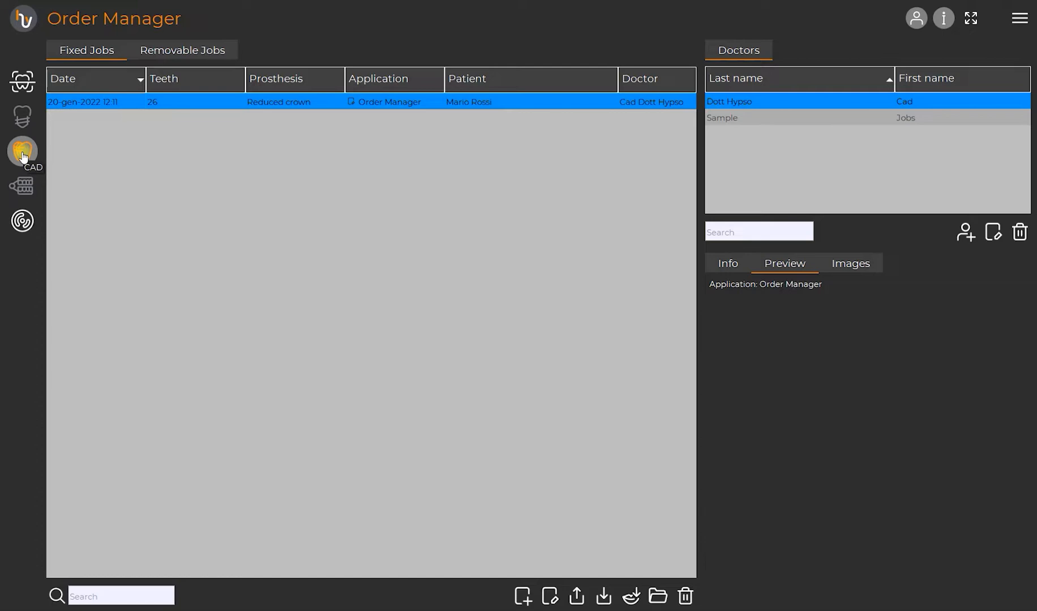
Send the selected job to the CAD workspace at the preparation stage.
click(21, 150)
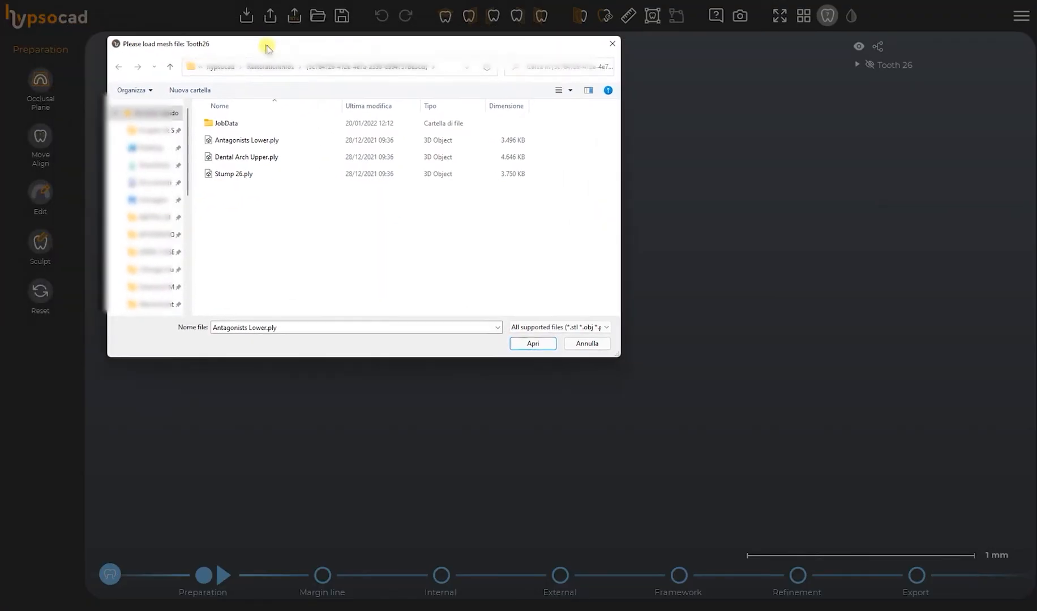
Load Stump 26.ply, Dental Arch Upper.ply and Antagonists Lower.ply into the preparation stage.
click(242, 178)
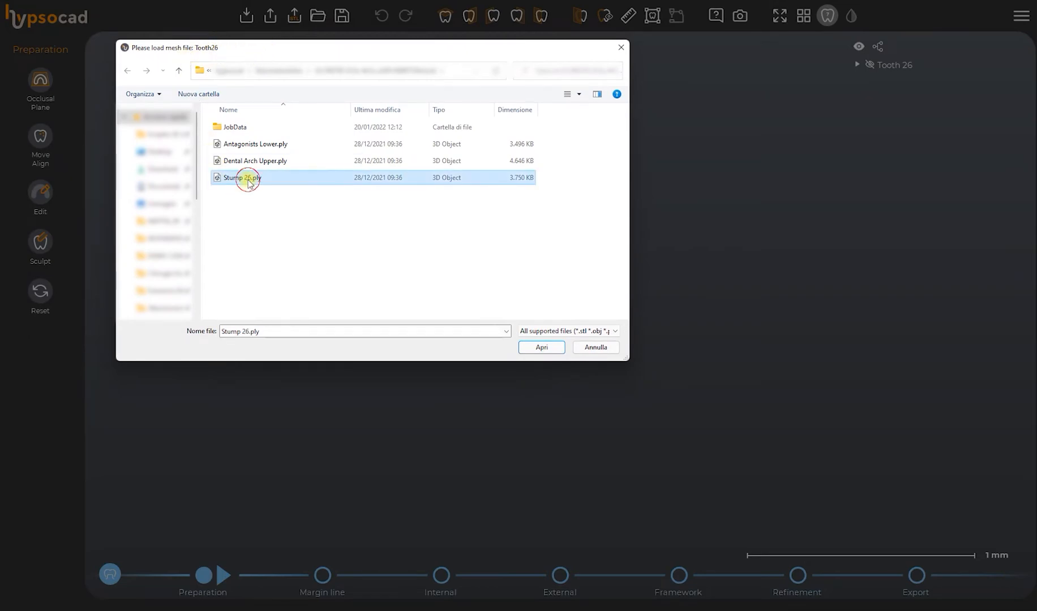
click(540, 347)
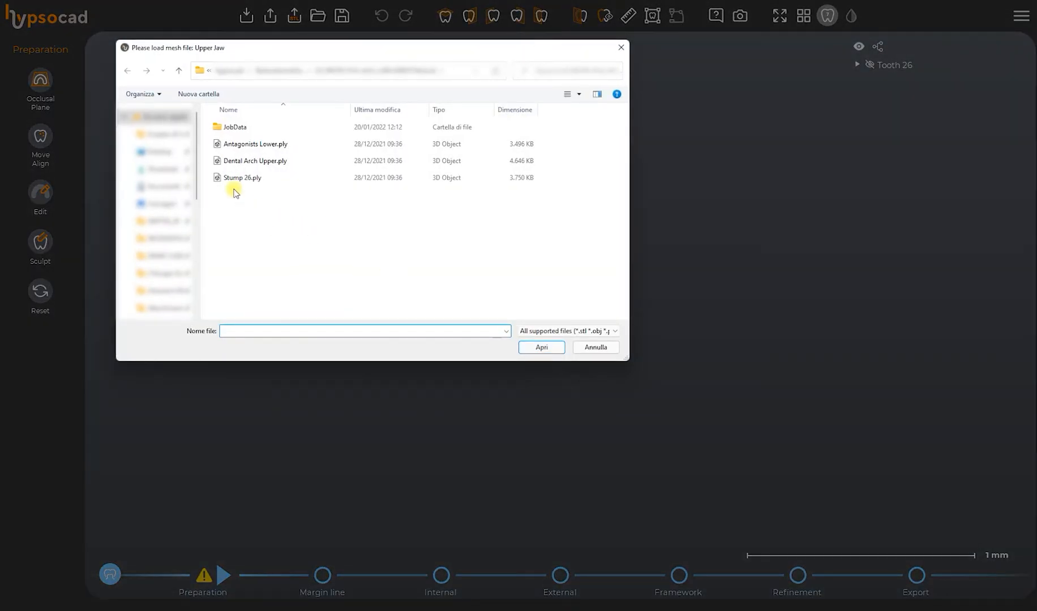
click(253, 161)
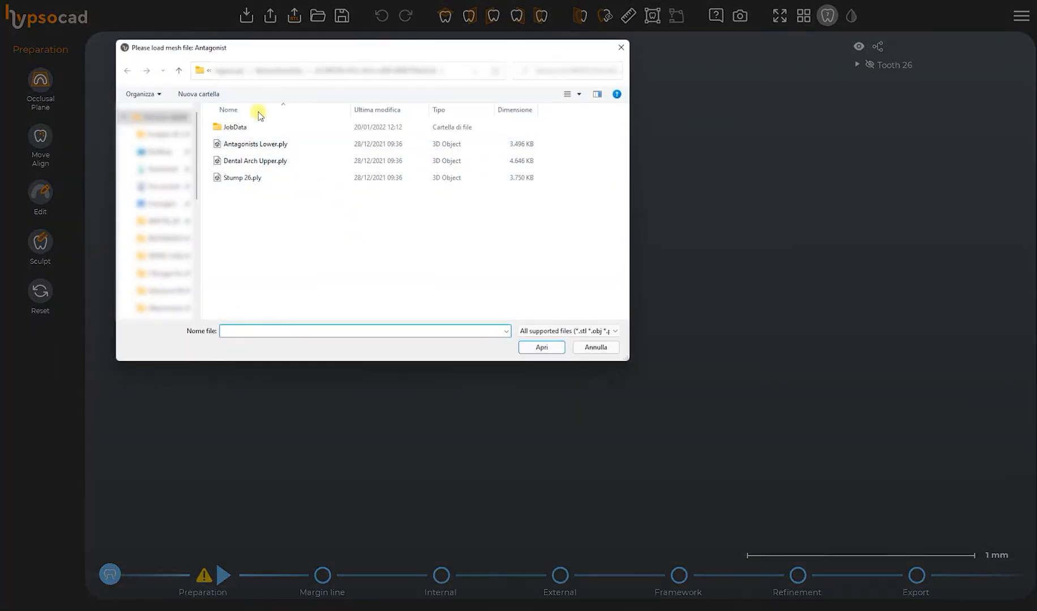
click(253, 144)
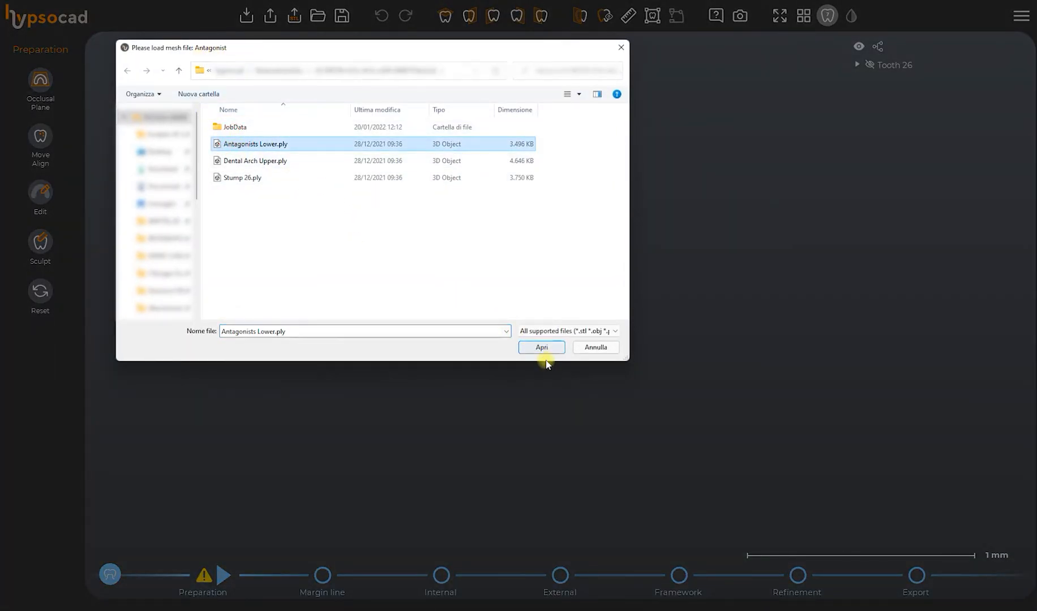
mouse_move(541, 348)
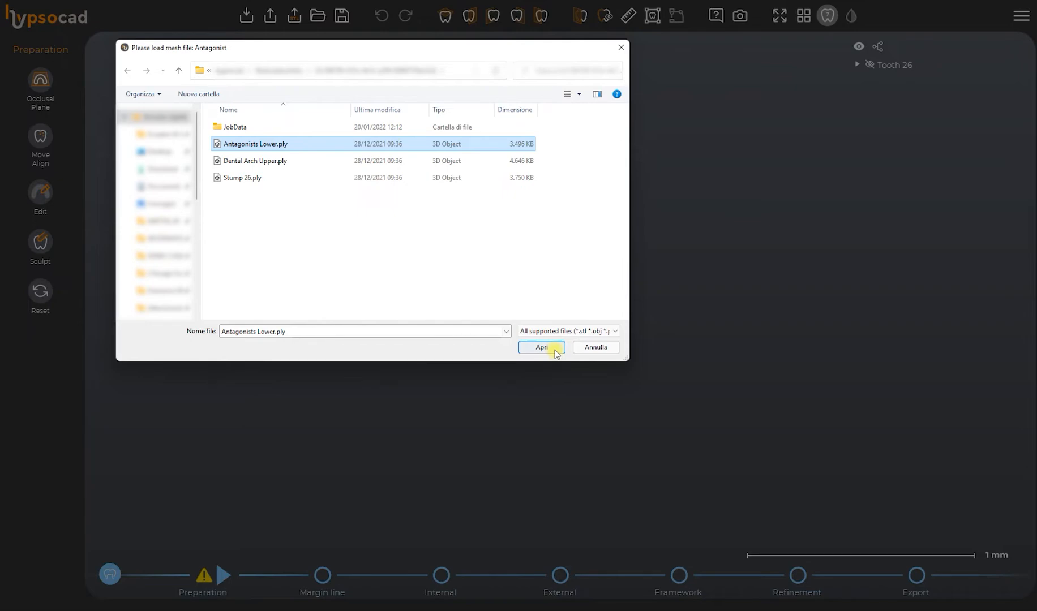
click(541, 347)
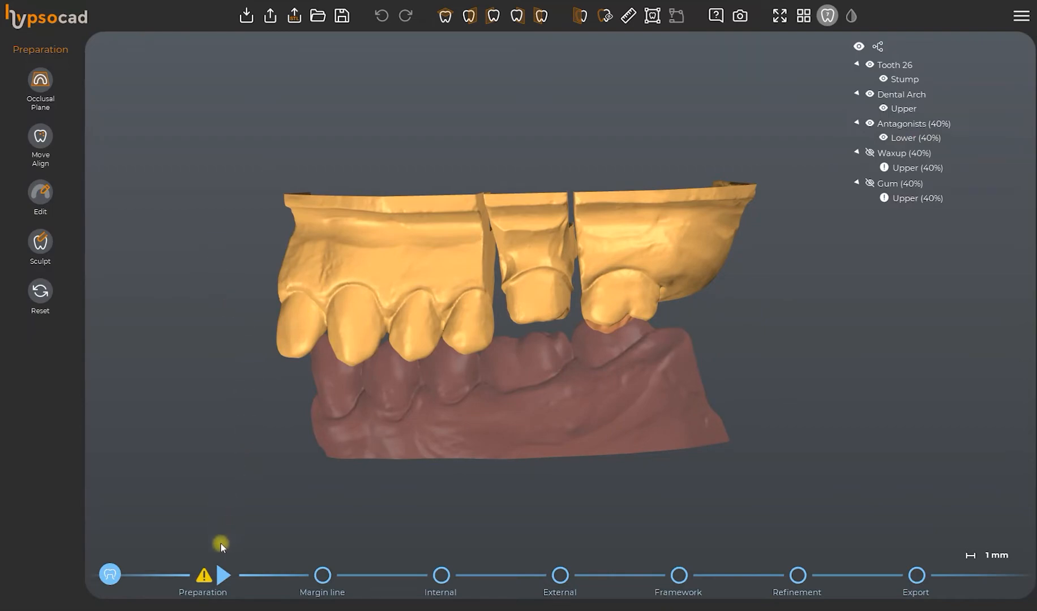
mouse_move(678, 588)
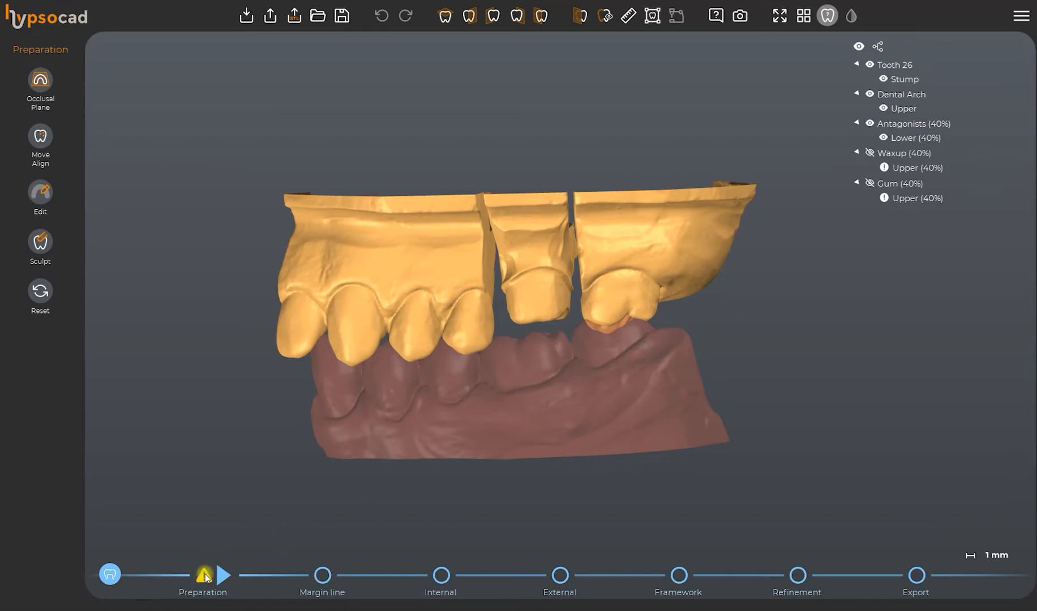
mouse_move(205, 574)
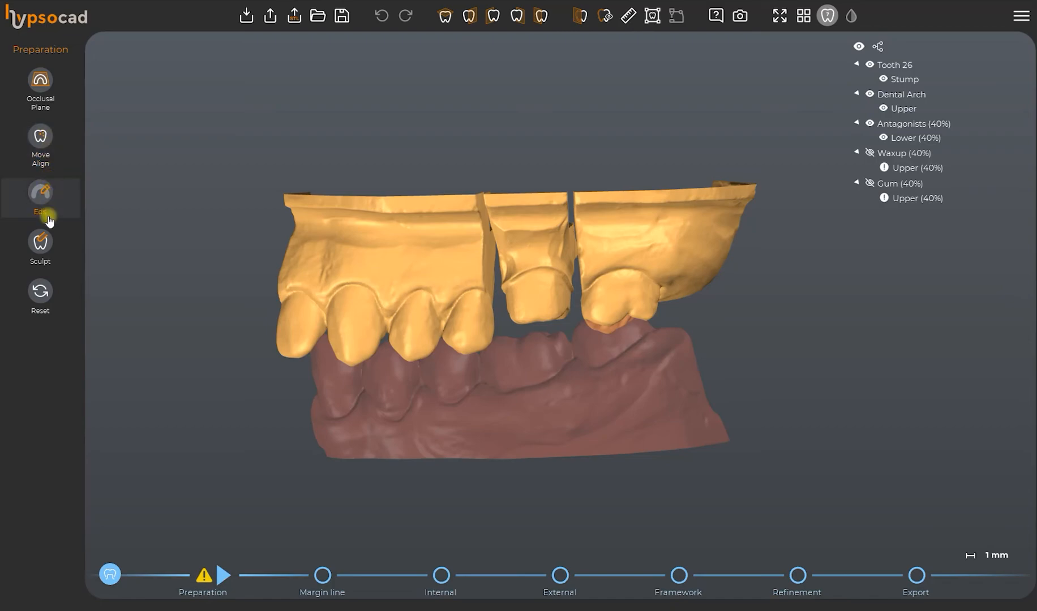
mouse_move(40, 292)
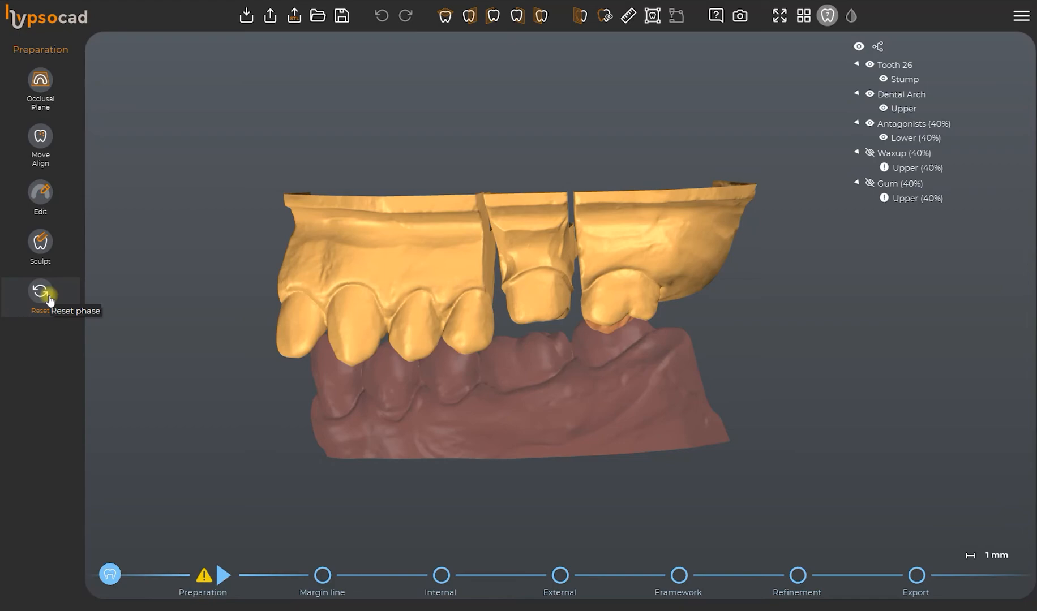
mouse_move(516, 409)
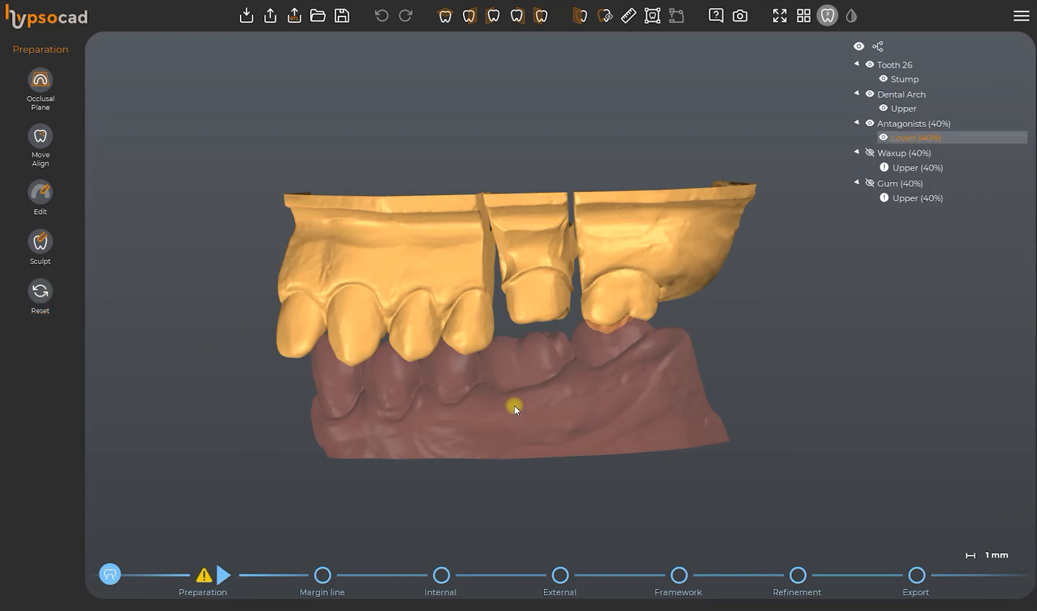